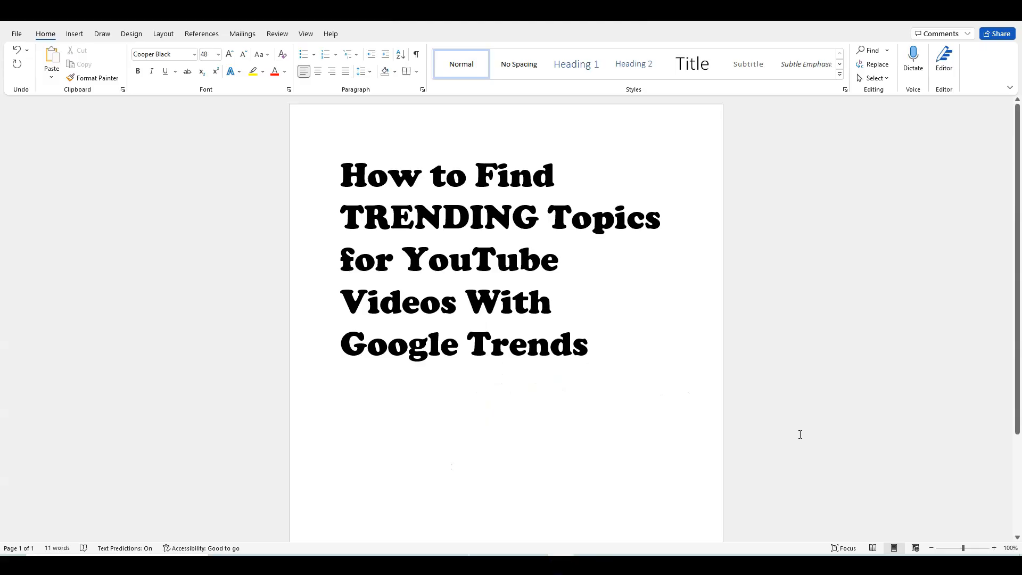
Switch the 'make money online' trend from Web Search to YouTube Search
left_click(590, 344)
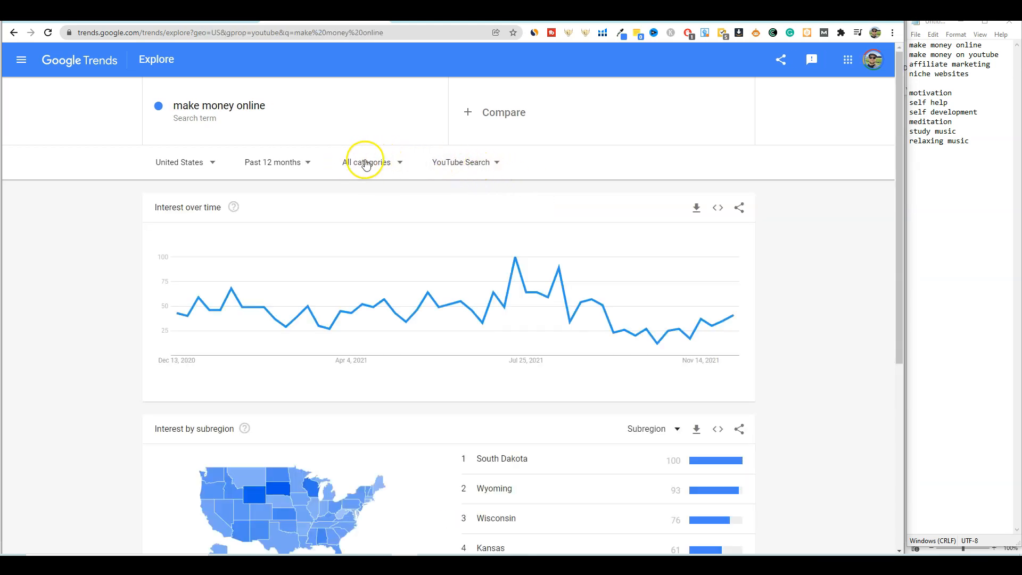
Set the 'make money online' YouTube trend to Worldwide and 2008 – present
left_click(276, 162)
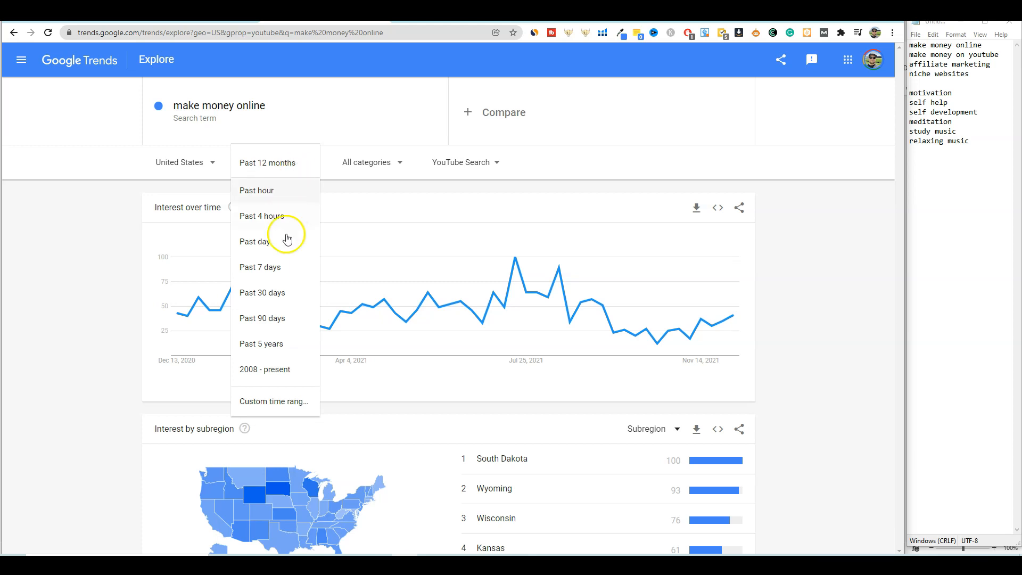
left_click(265, 369)
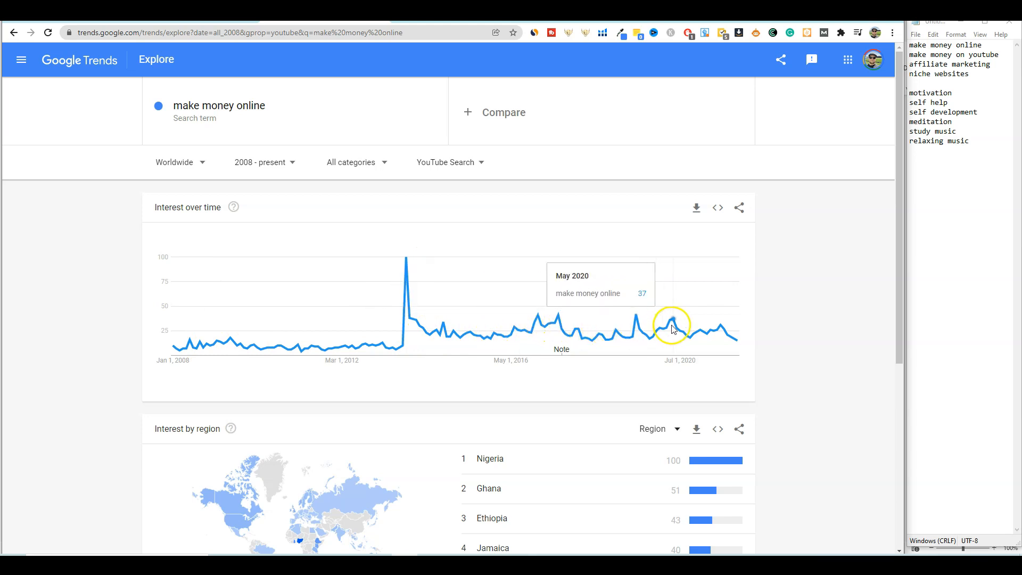
left_click(492, 112)
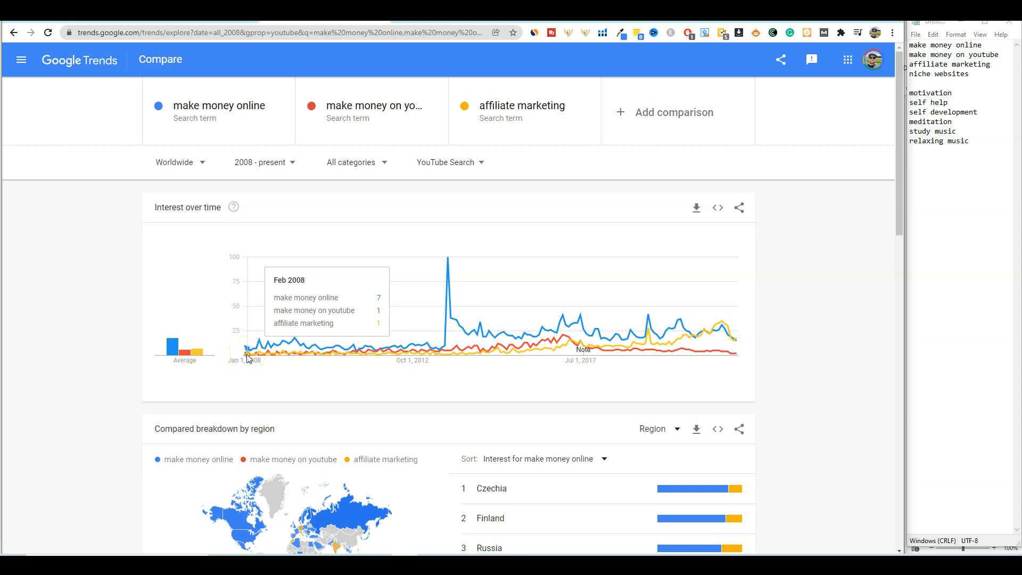
mouse_move(723, 324)
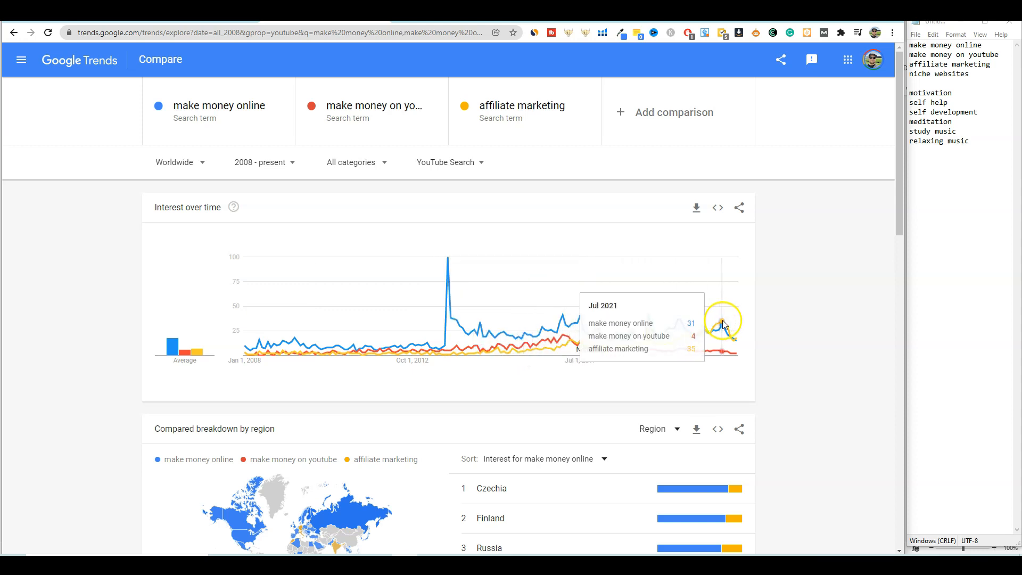
mouse_move(763, 173)
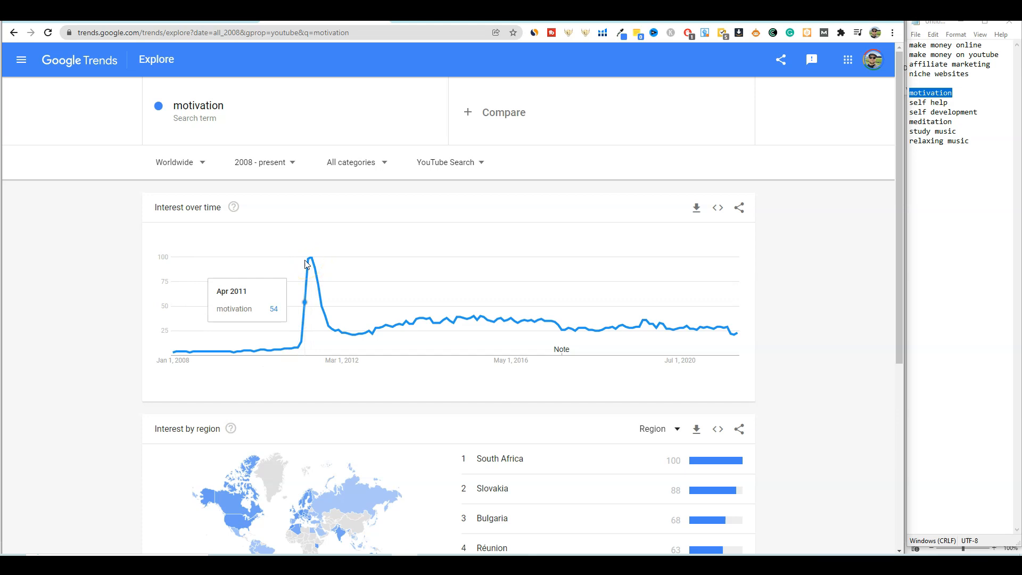
mouse_move(338, 339)
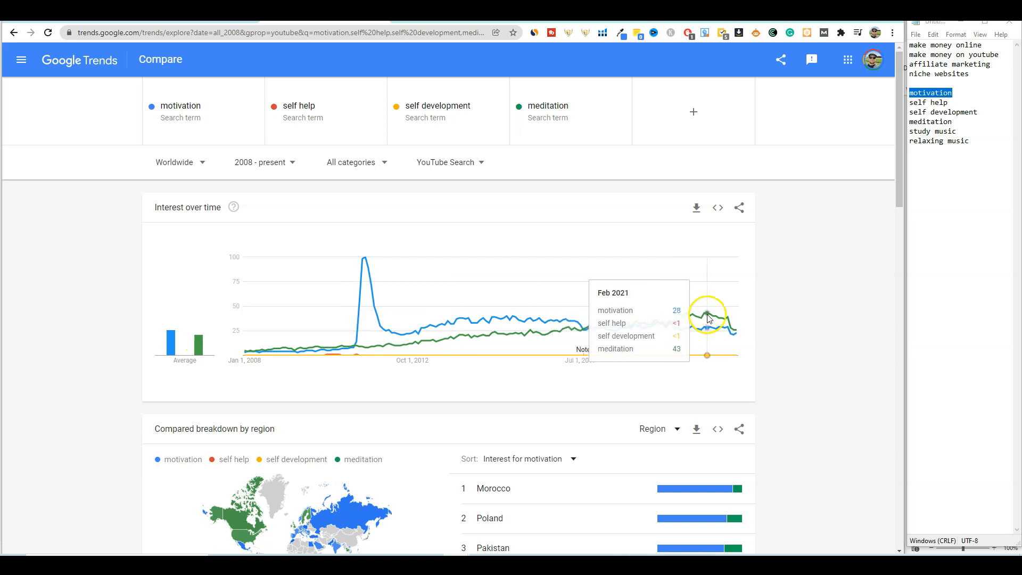
mouse_move(680, 326)
type("relaxing music")
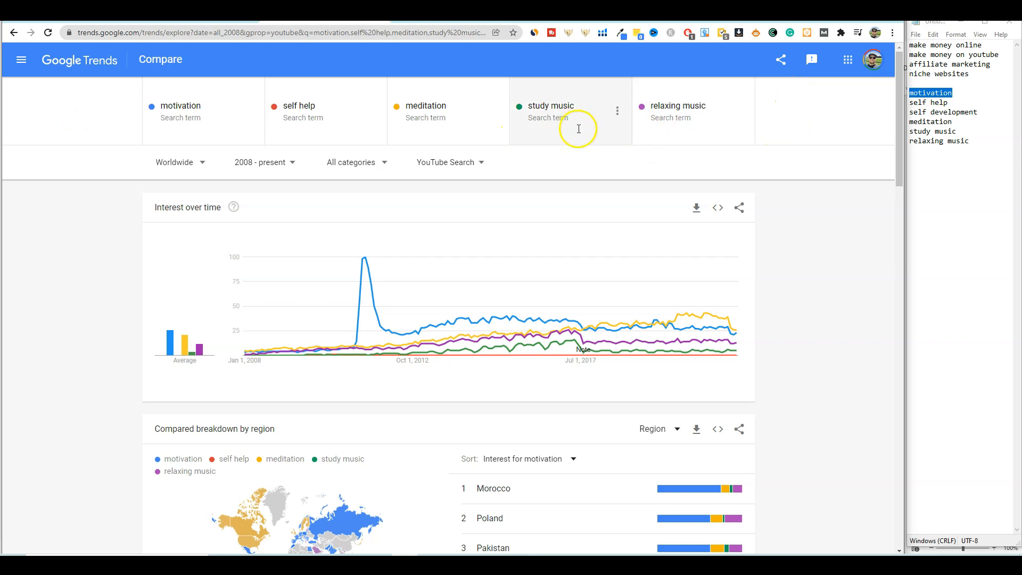
mouse_move(548, 168)
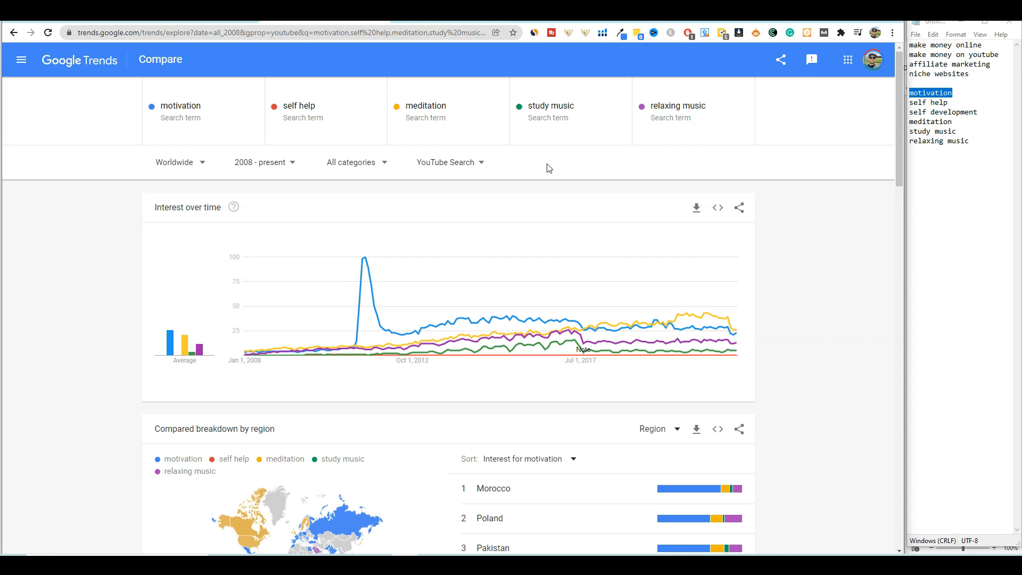